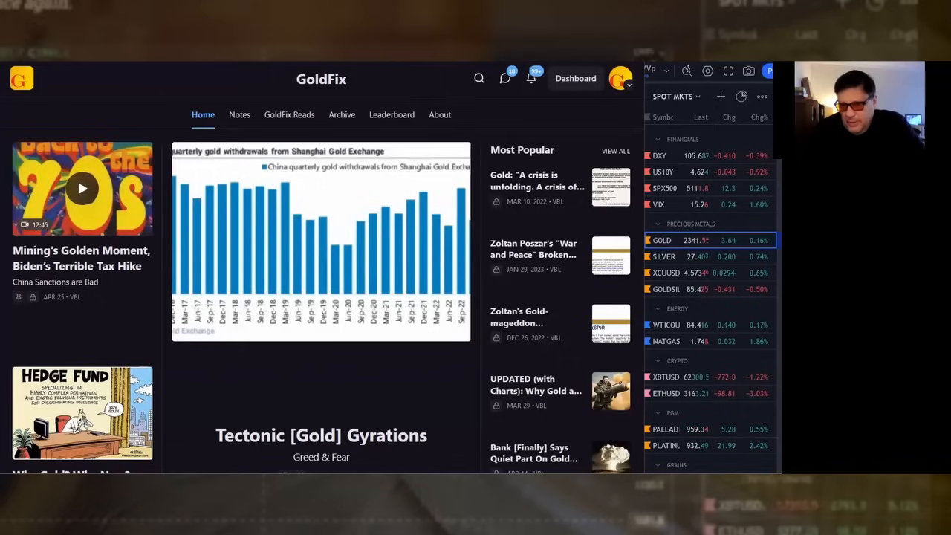
# Step: Scroll the SPOT MKTS watchlist down to the Grains and Other quote sections
pyautogui.scroll(-3)
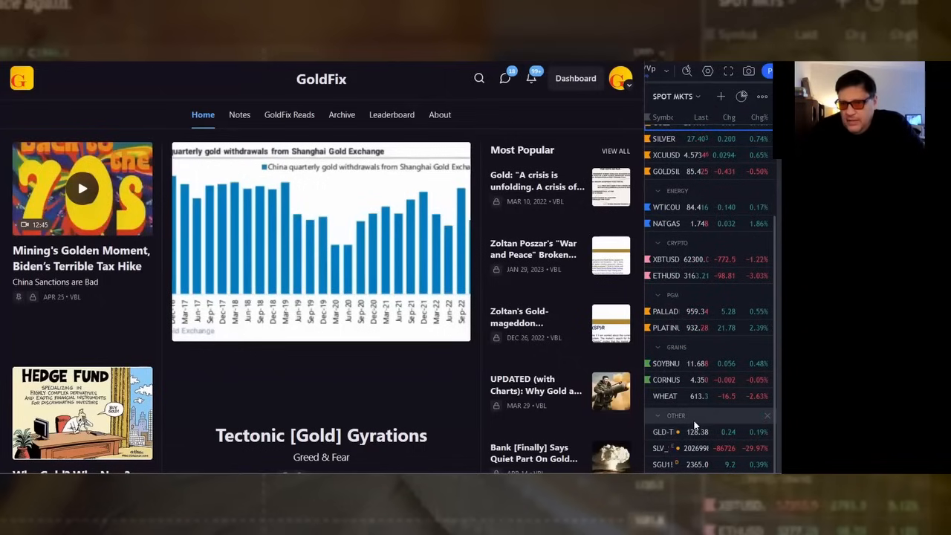
pyautogui.moveTo(687, 419)
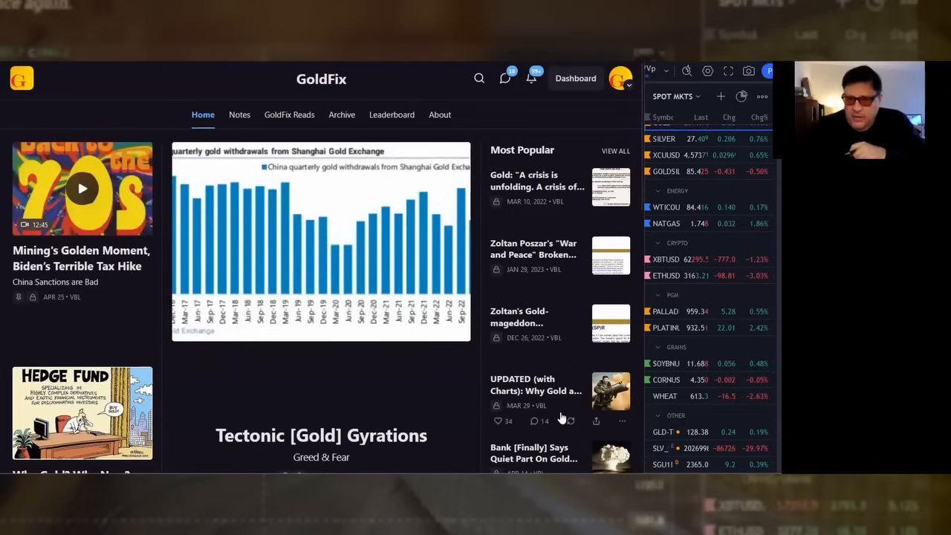
pyautogui.moveTo(556, 408)
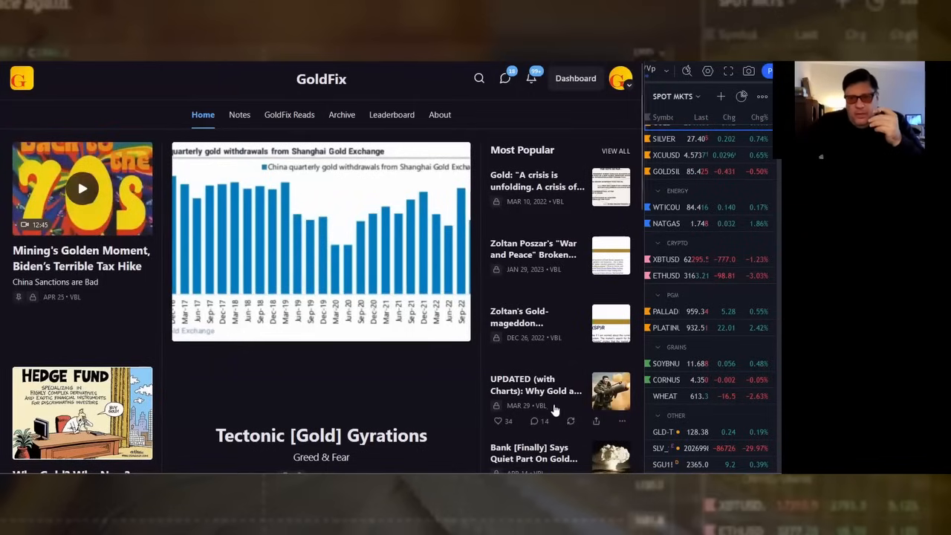
pyautogui.moveTo(476, 370)
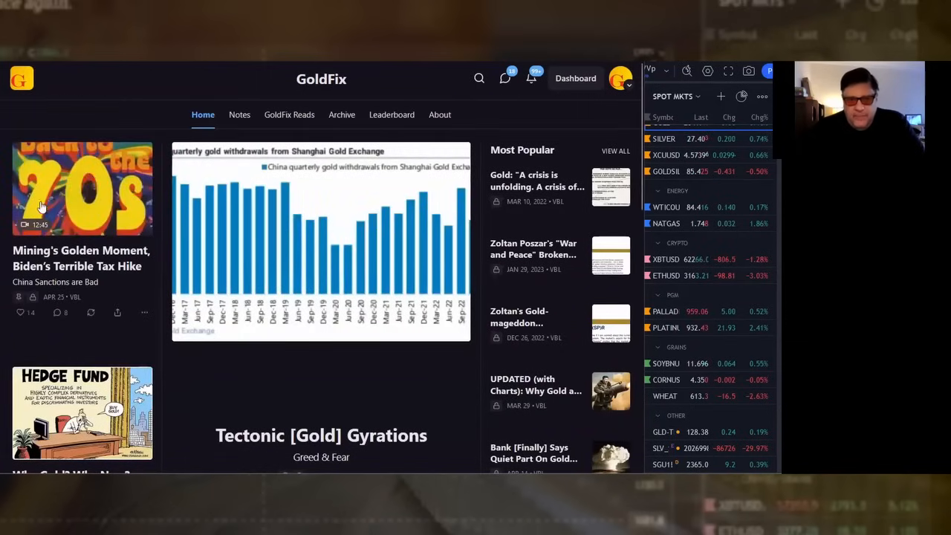
pyautogui.moveTo(231, 387)
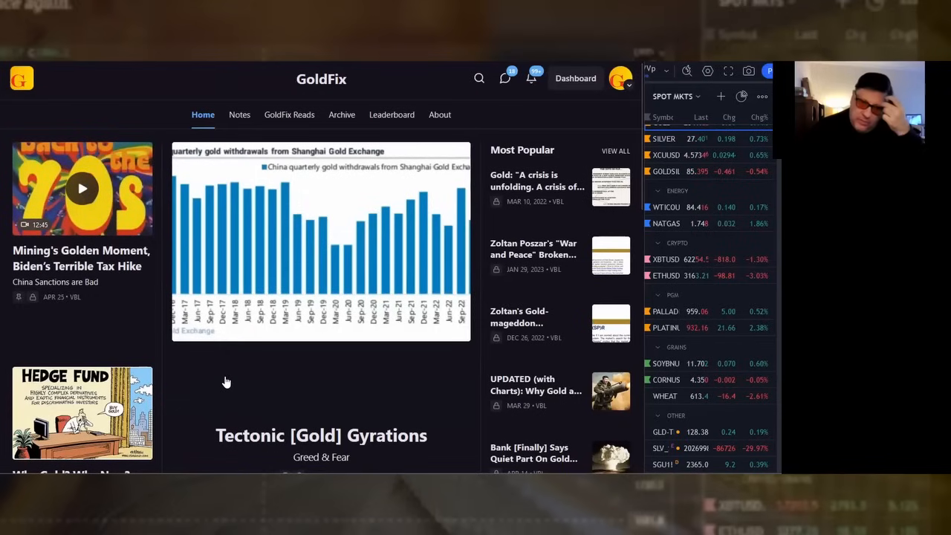
pyautogui.moveTo(377, 372)
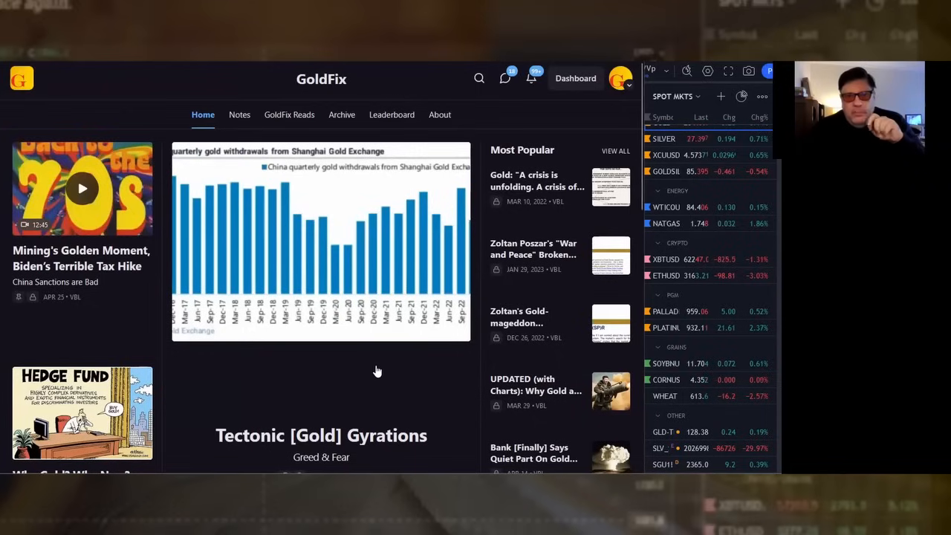
pyautogui.moveTo(214, 390)
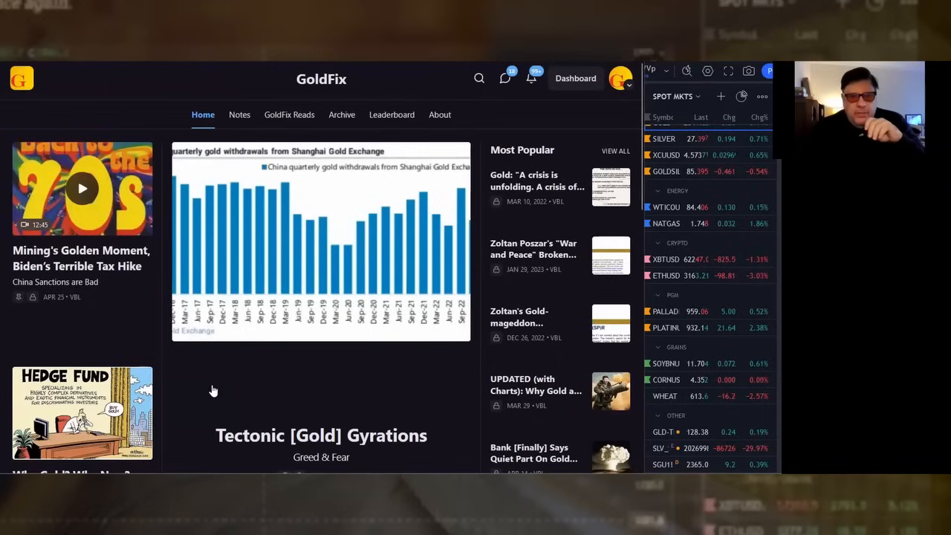
pyautogui.moveTo(249, 385)
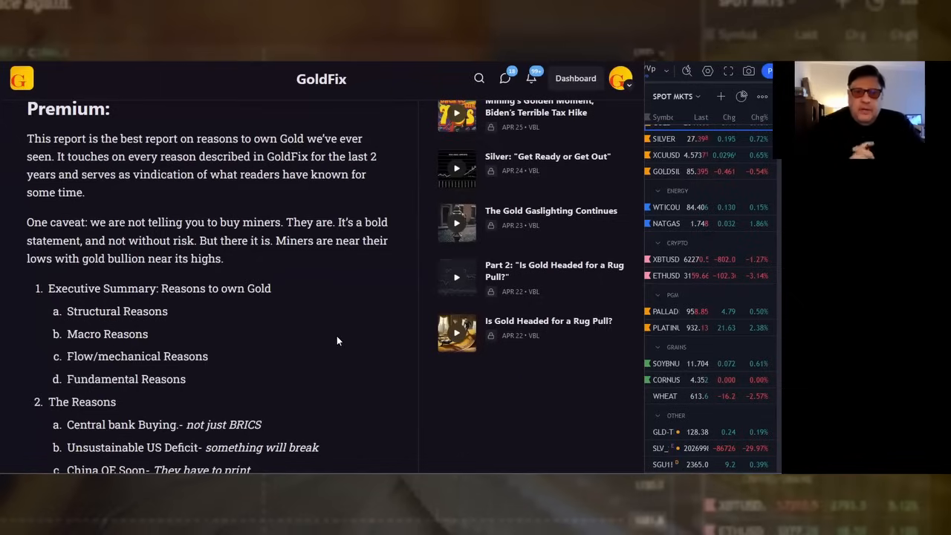
pyautogui.moveTo(302, 367)
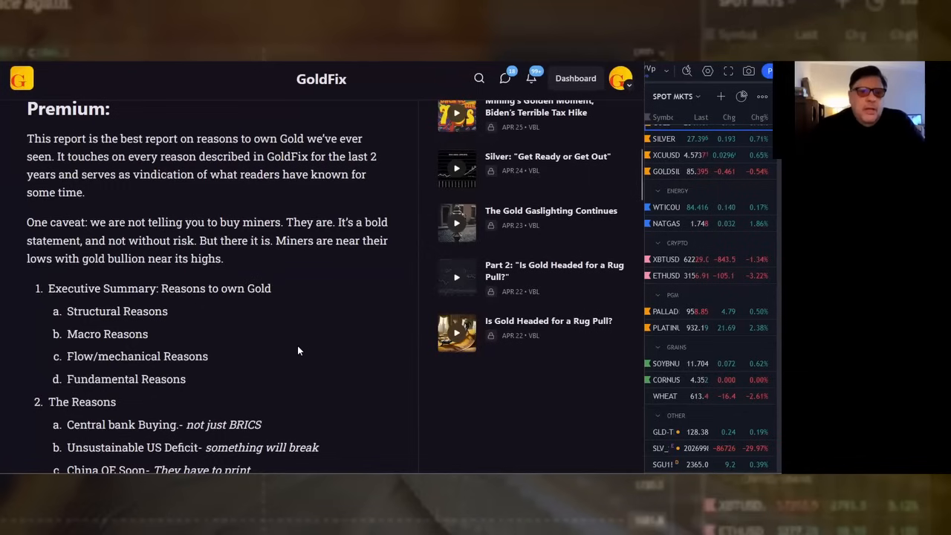
# Step: Scroll the report to reveal the numbered reasons from central bank buying to dollar selling
pyautogui.scroll(-3)
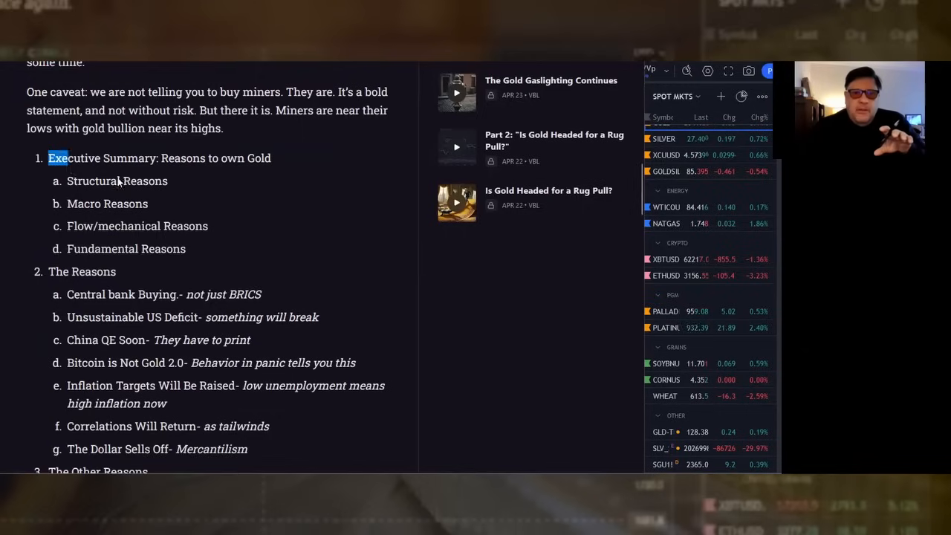
# Step: Select the outline text from 'Executive Summary' through 'Fundamental Reasons'
pyautogui.moveTo(49, 158); pyautogui.dragTo(211, 250)
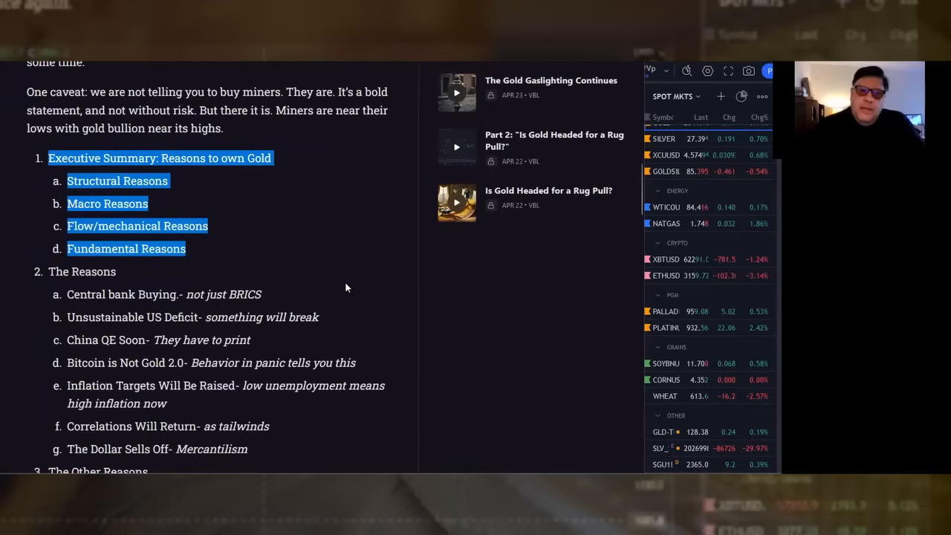
# Step: Reveal The Reasons and Other Reasons lists and highlight 'China QE Soon'
pyautogui.scroll(-3)
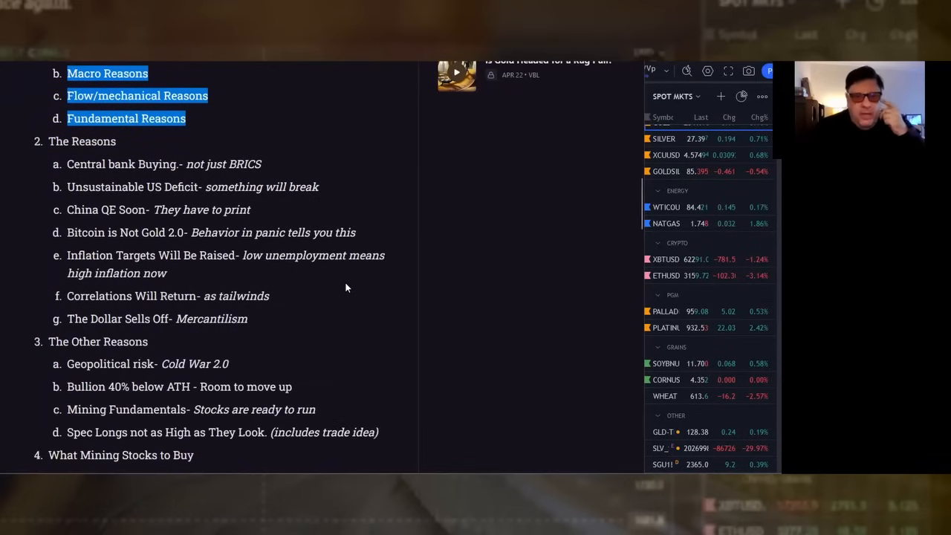
pyautogui.moveTo(61, 146)
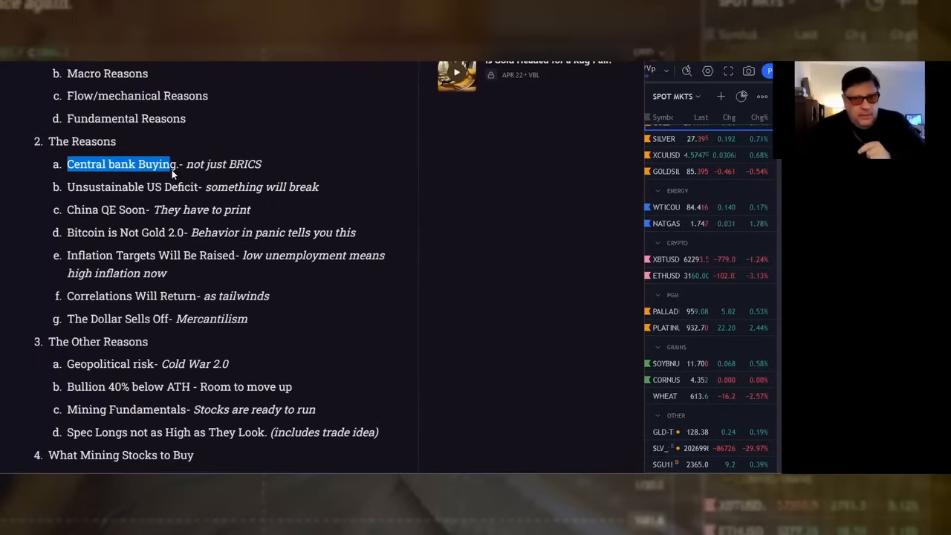
pyautogui.moveTo(332, 196)
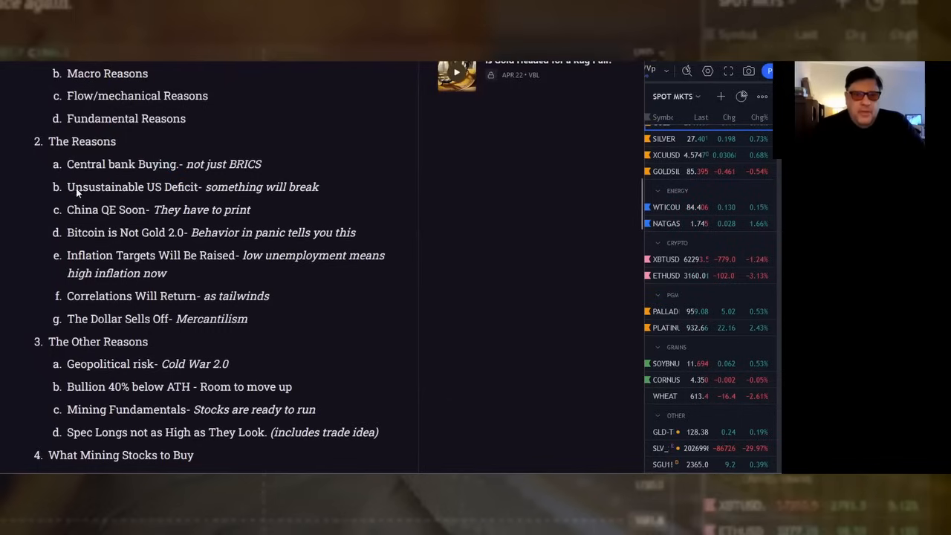
pyautogui.doubleClick(132, 188)
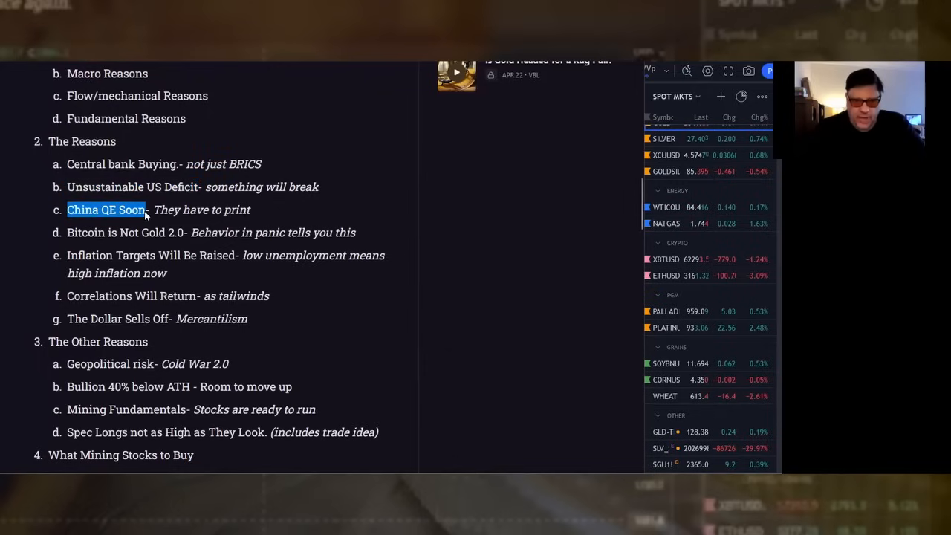
pyautogui.moveTo(362, 205)
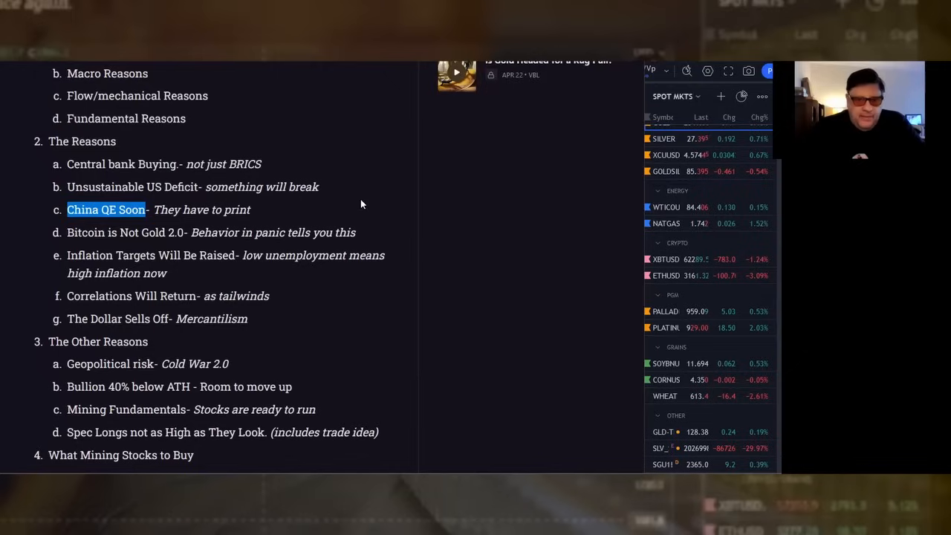
pyautogui.moveTo(282, 238)
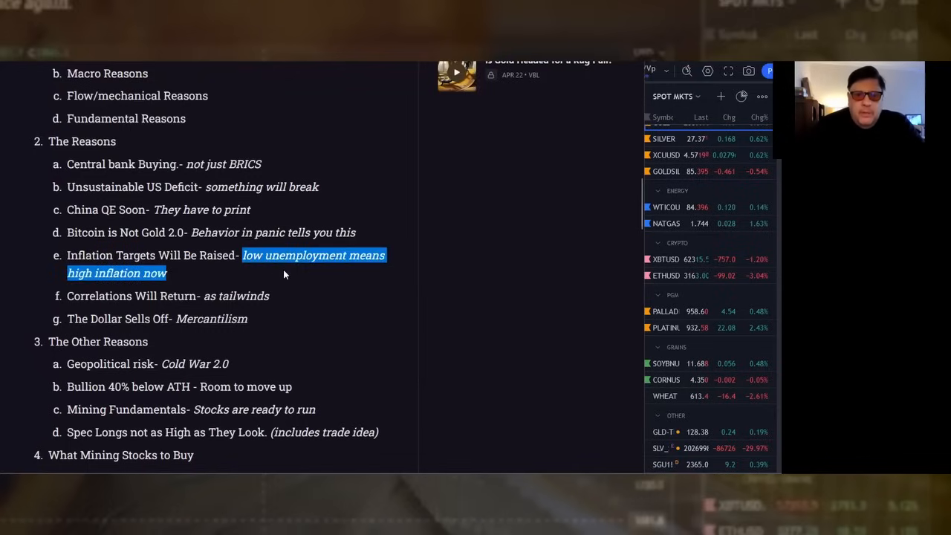
pyautogui.moveTo(383, 301)
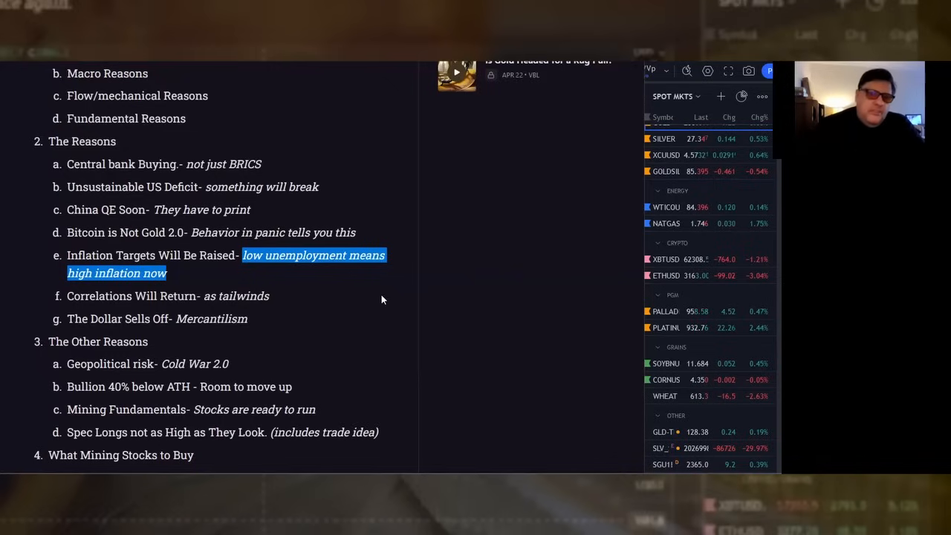
pyautogui.moveTo(157, 290)
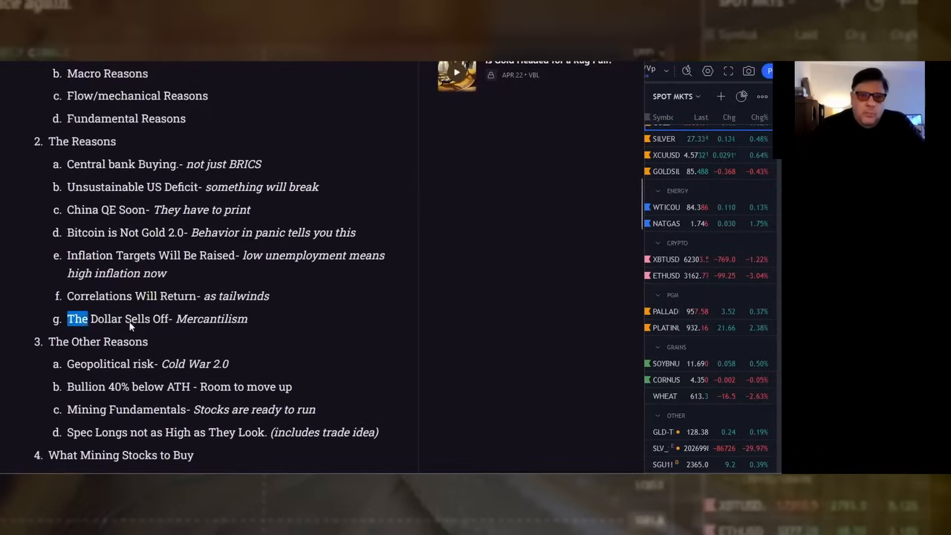
pyautogui.moveTo(298, 336)
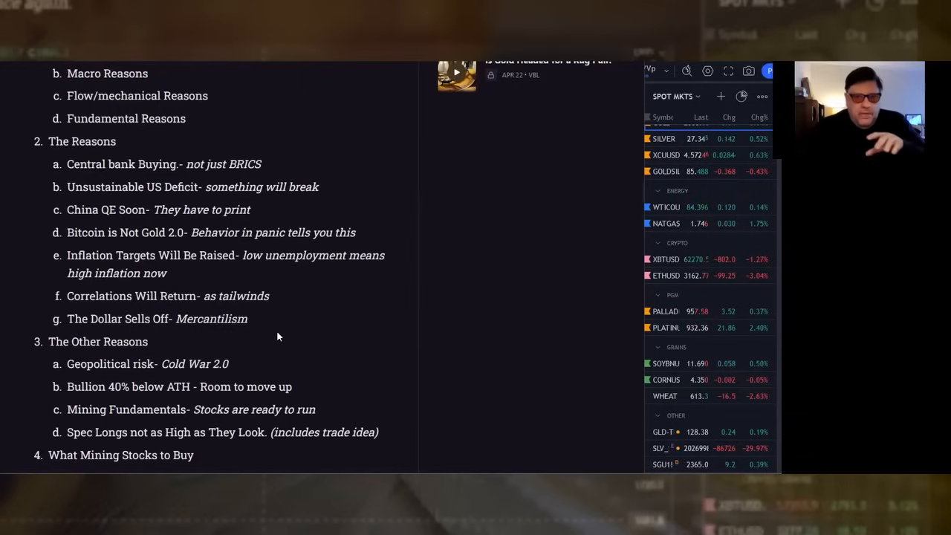
# Step: Highlight 'Mining Fundamentals' in The Other Reasons and continue to the chart gallery
pyautogui.scroll(-3)
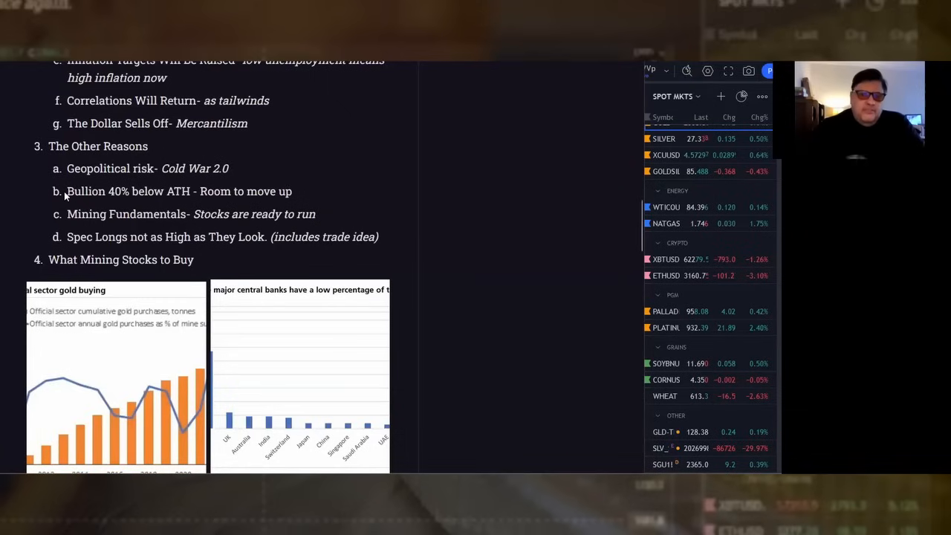
pyautogui.moveTo(231, 199)
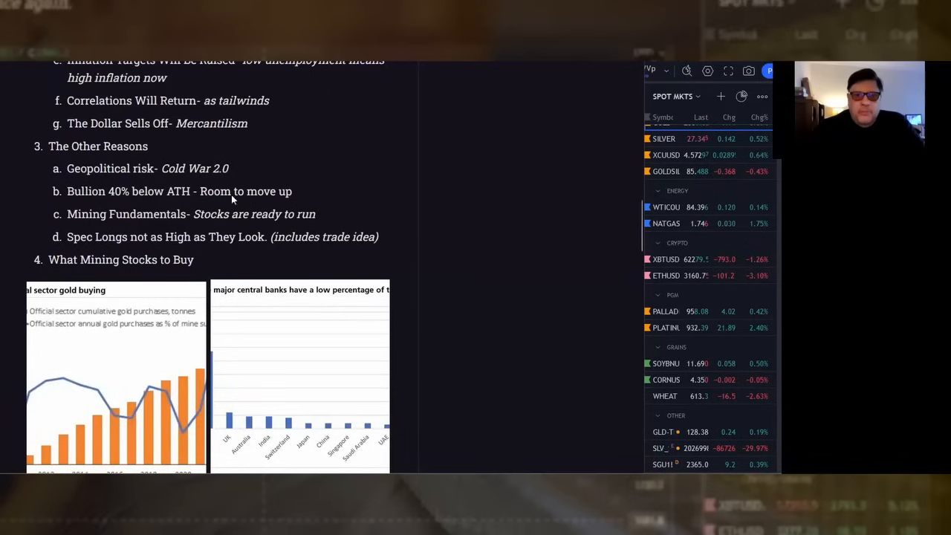
pyautogui.moveTo(134, 192); pyautogui.dragTo(293, 191)
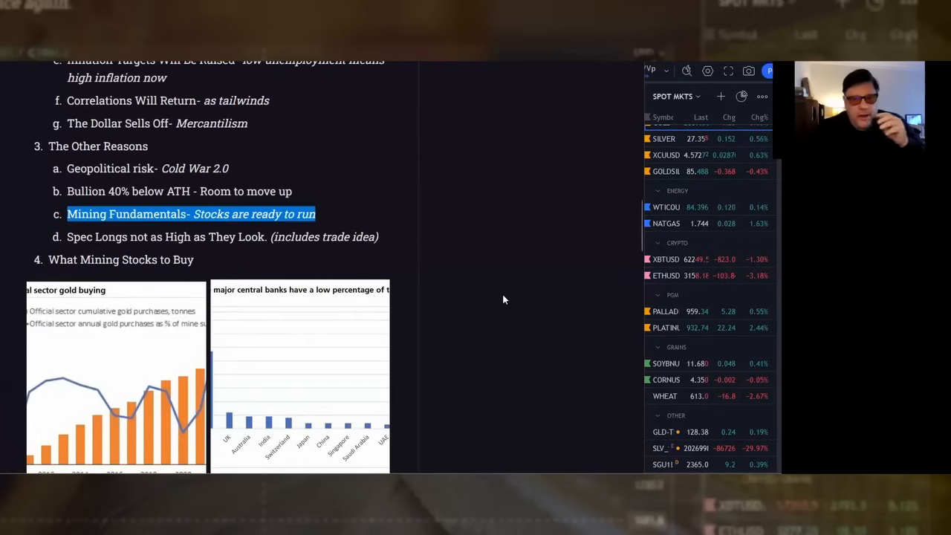
pyautogui.moveTo(496, 318)
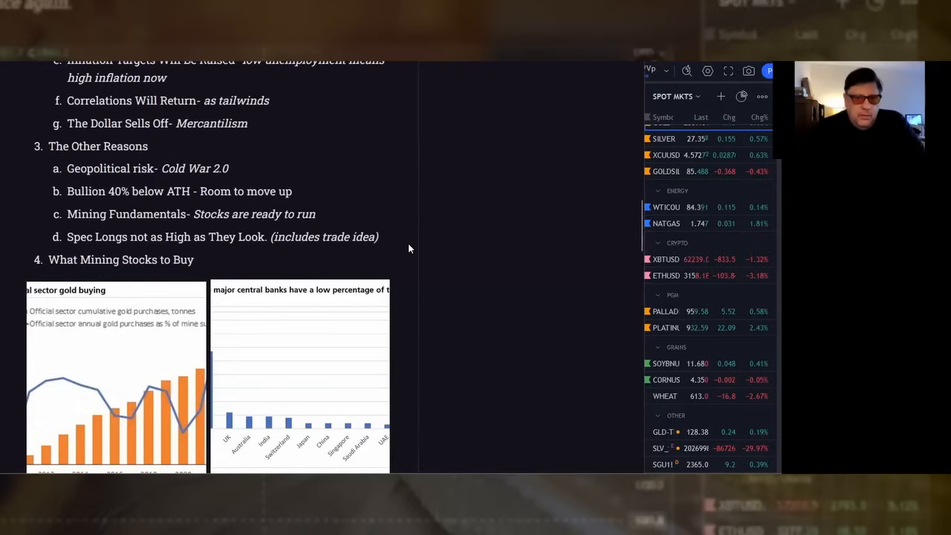
pyautogui.moveTo(430, 261)
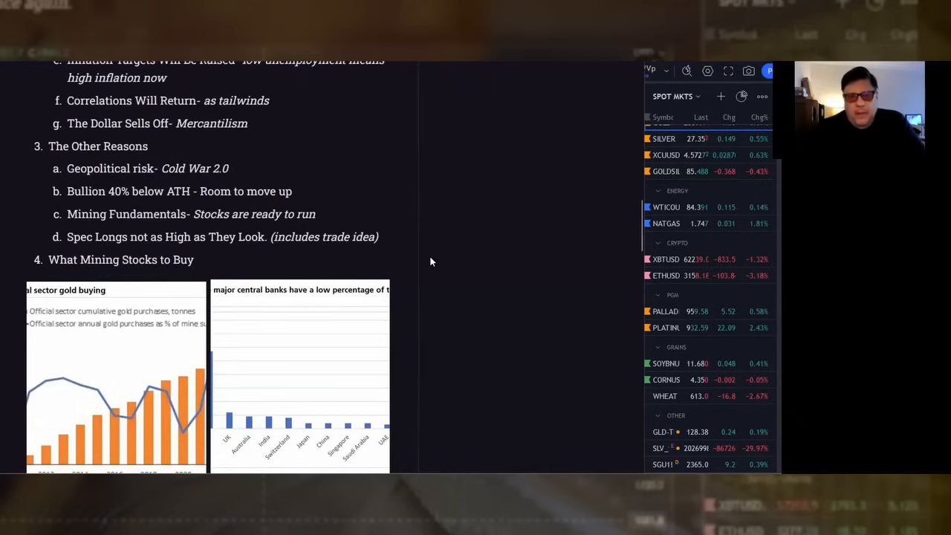
pyautogui.scroll(-3)
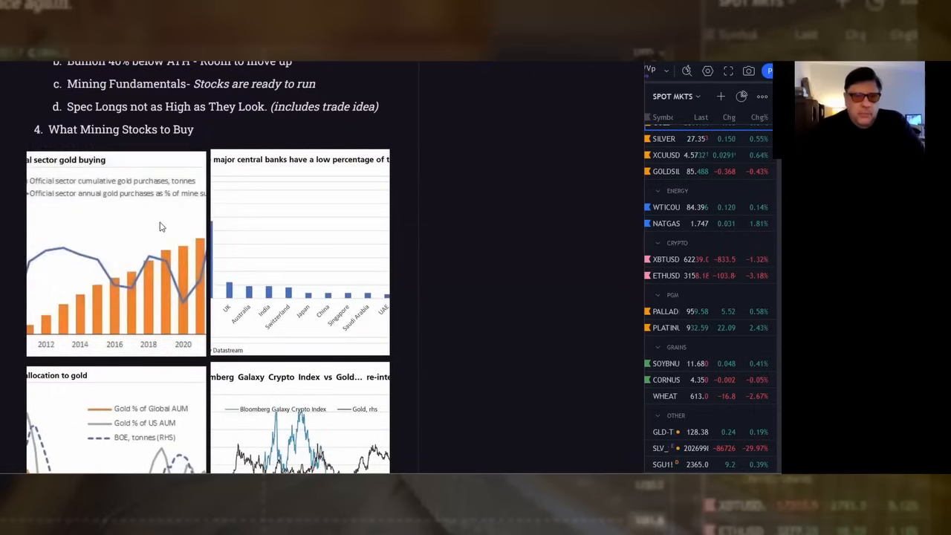
# Step: Enlarge the official sector gold buying chart and advance to Figure 2 on central bank gold reserves
pyautogui.click(116, 253)
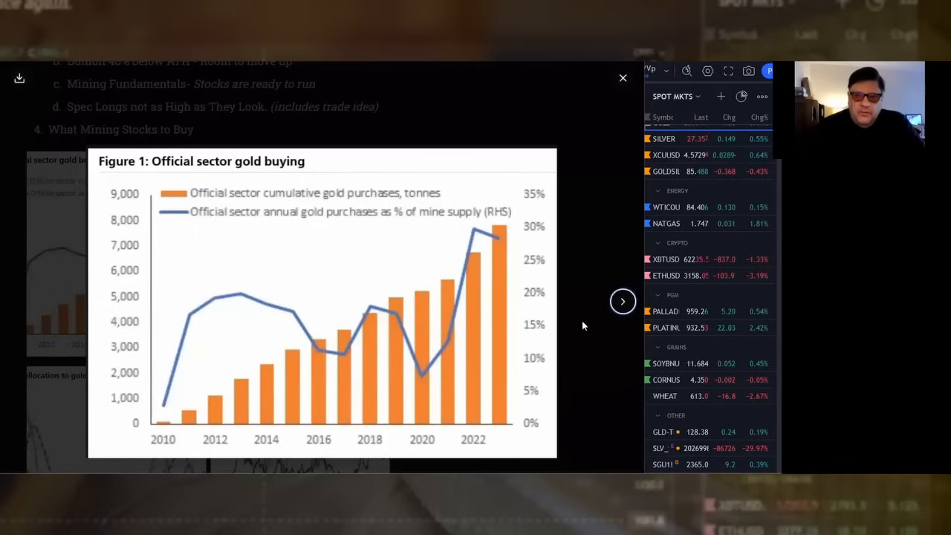
pyautogui.click(622, 300)
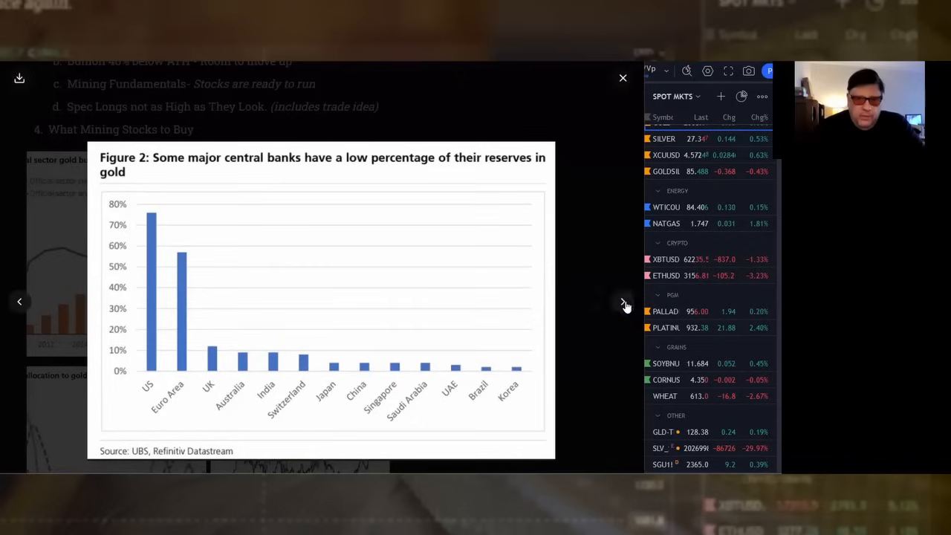
# Step: Advance the chart viewer to the next figure toward the crypto index versus gold chart
pyautogui.click(624, 302)
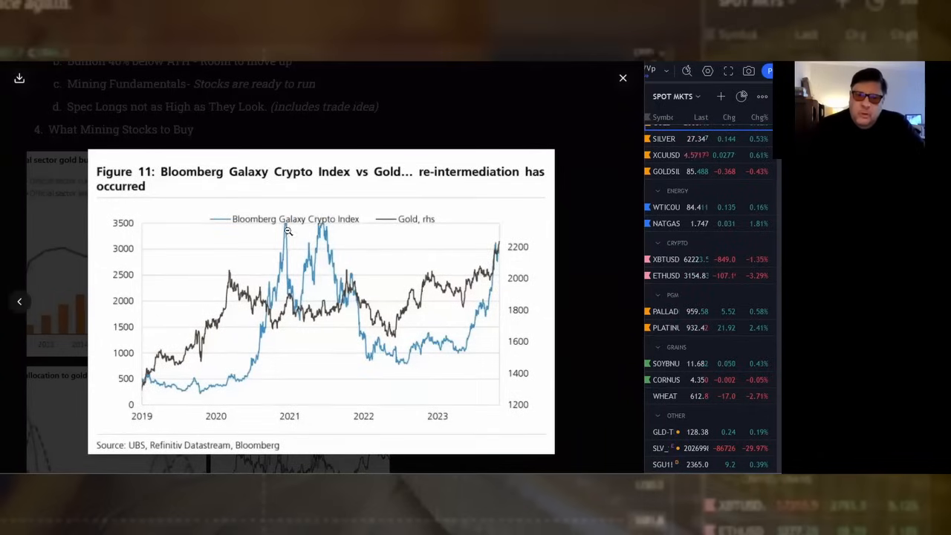
pyautogui.moveTo(303, 243)
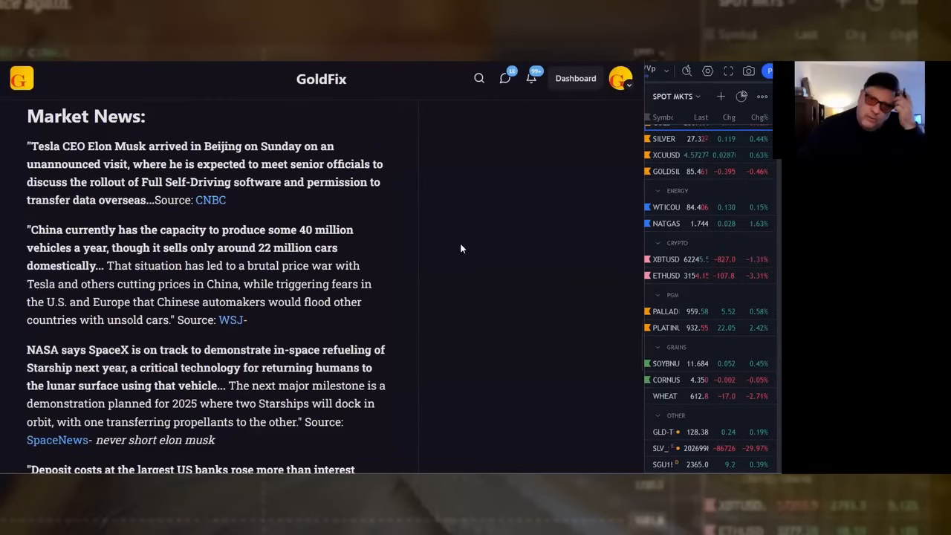
# Step: Return to the Markets heading and enlarge the USDJPY monthly chart
pyautogui.scroll(3)
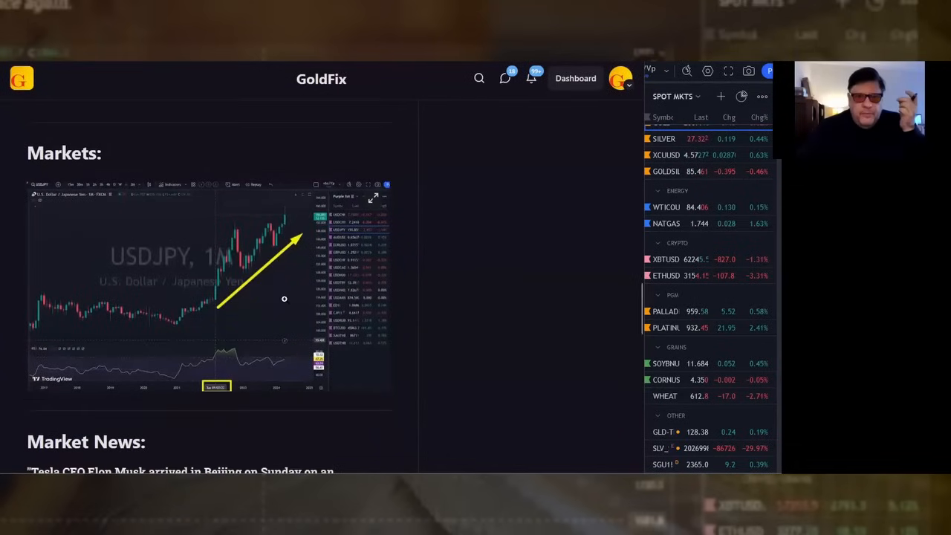
pyautogui.click(374, 197)
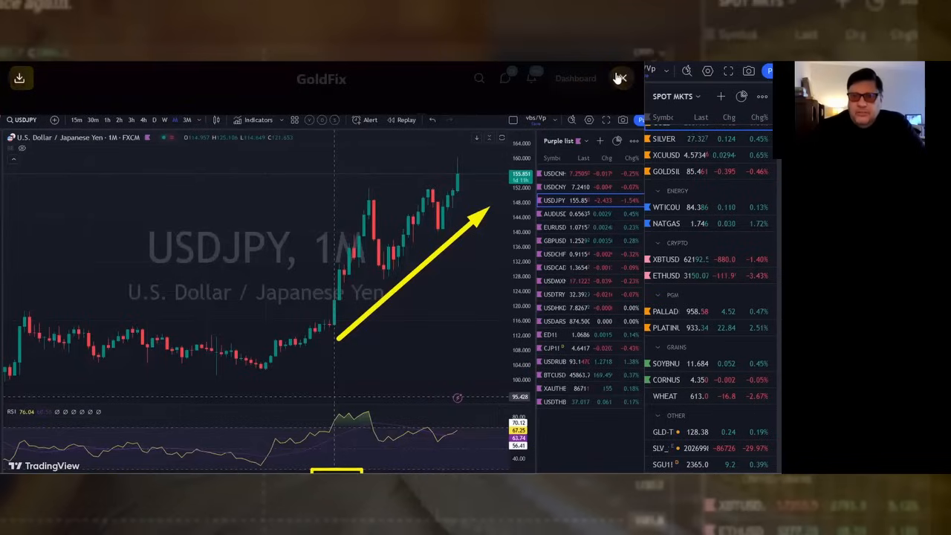
# Step: Close the enlarged USDJPY chart to return to the Market News section
pyautogui.click(621, 77)
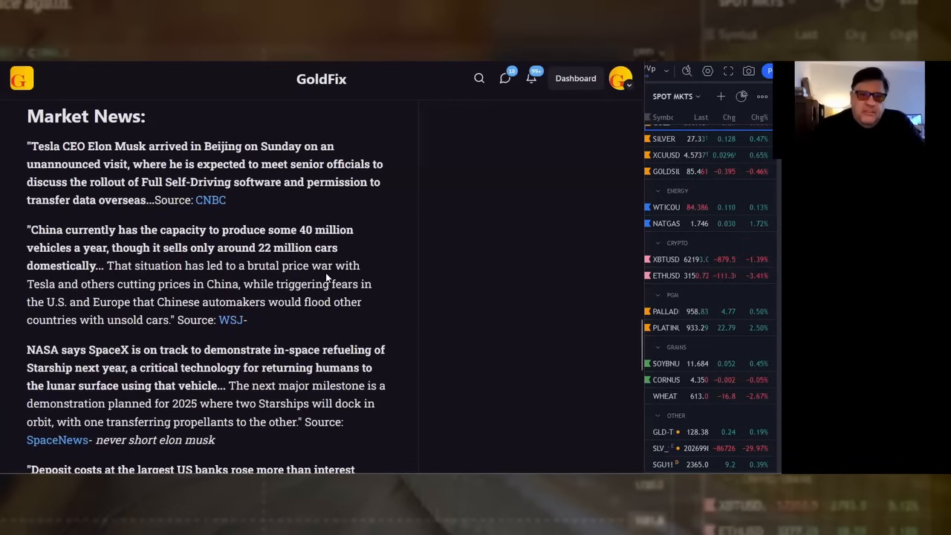
# Step: Read down Market News to the Germany growth item and highlight 'consumer-led revival'
pyautogui.scroll(-3)
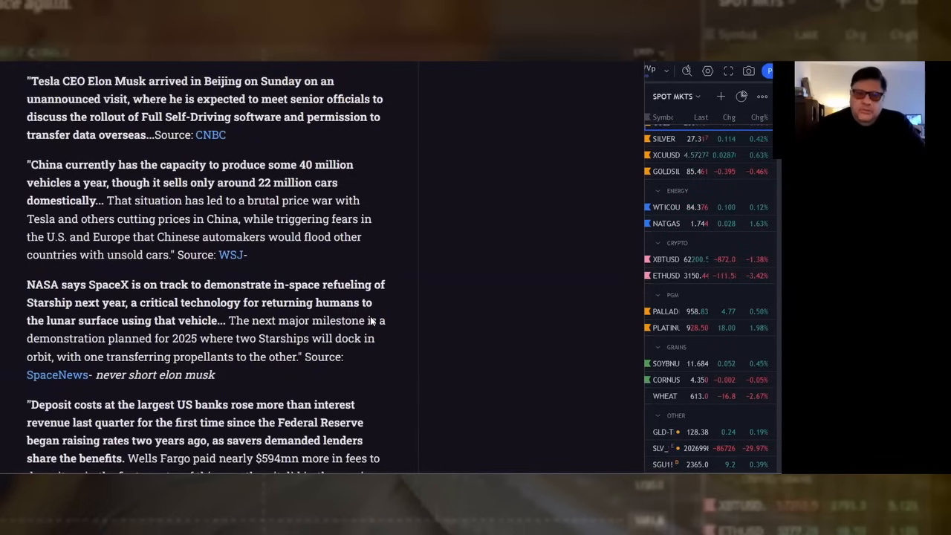
pyautogui.scroll(-3)
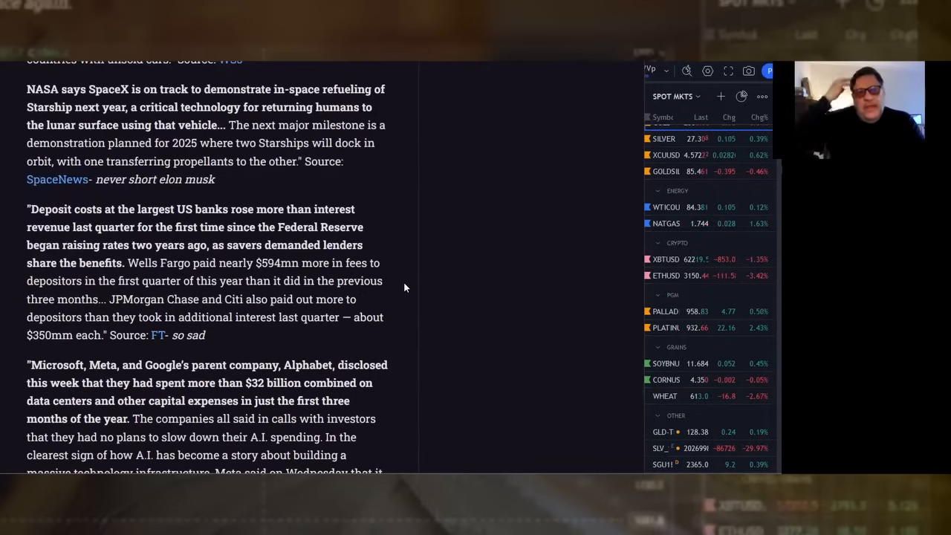
pyautogui.moveTo(292, 296)
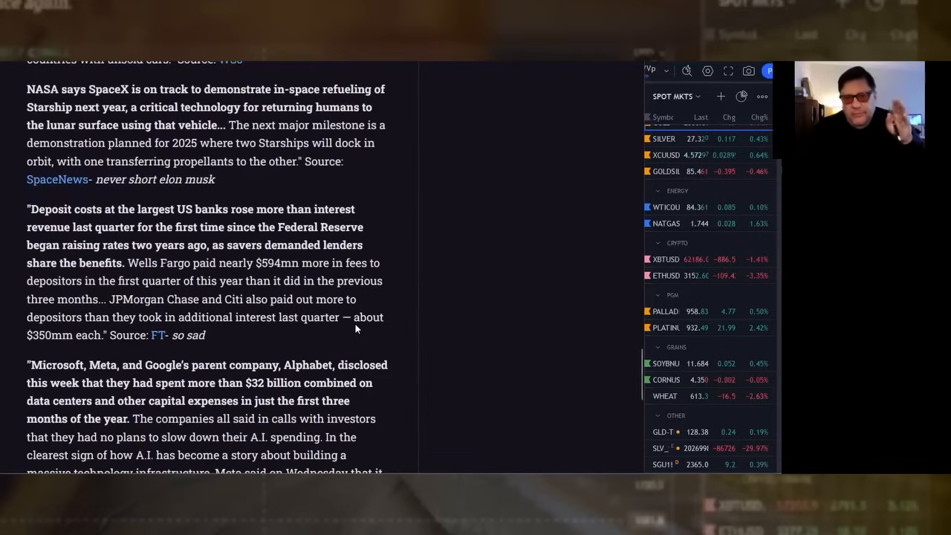
pyautogui.moveTo(282, 350)
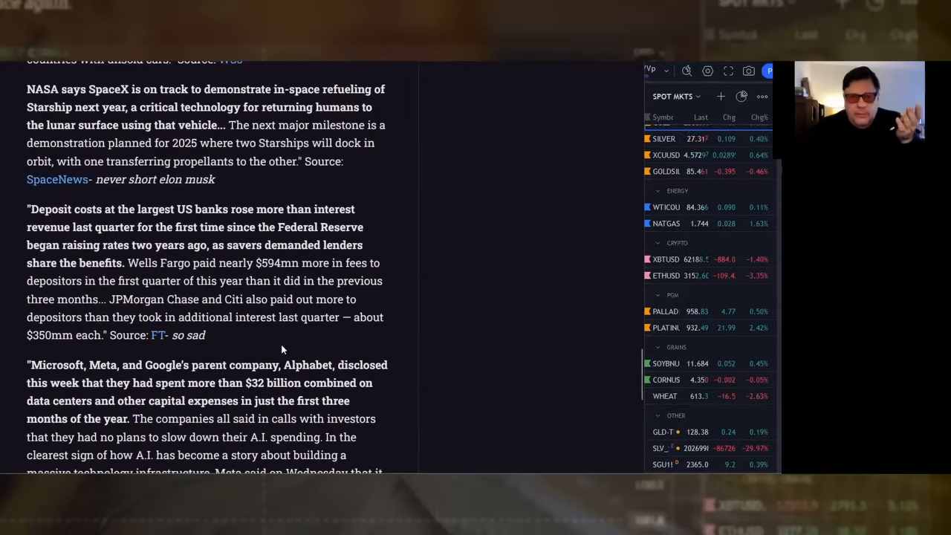
pyautogui.scroll(-3)
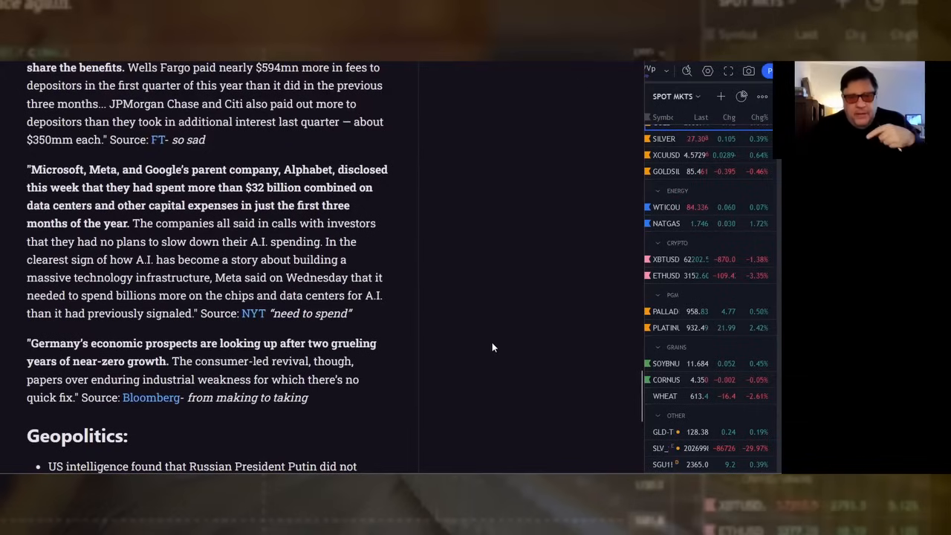
pyautogui.moveTo(470, 341)
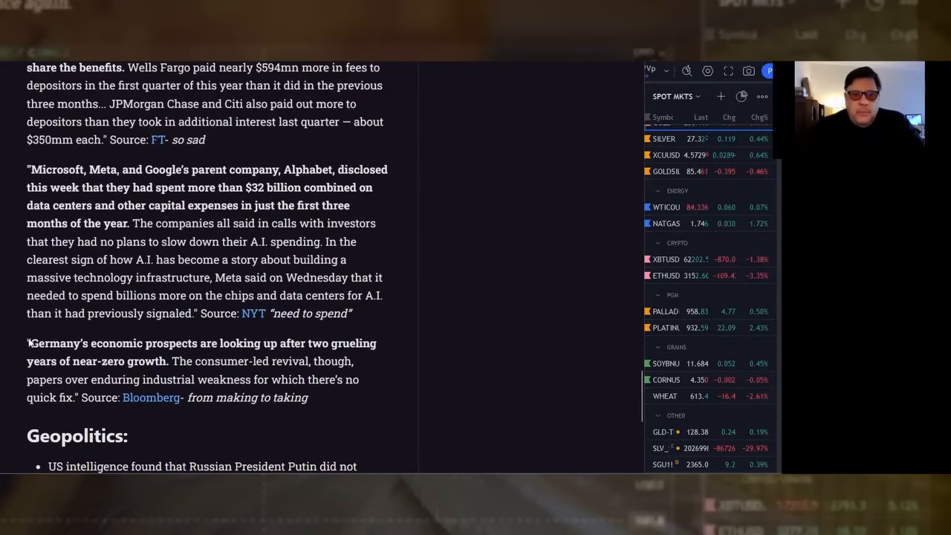
pyautogui.moveTo(27, 342); pyautogui.dragTo(191, 381)
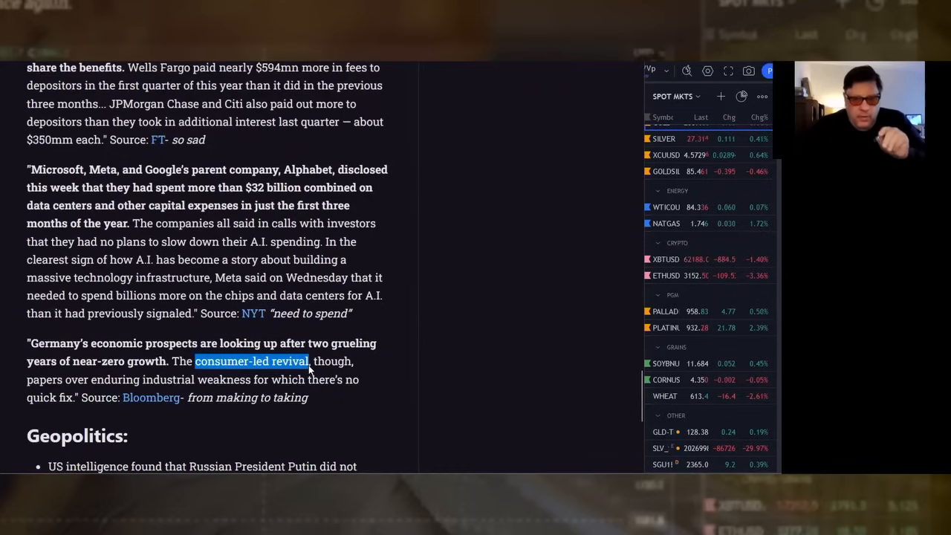
pyautogui.moveTo(438, 363)
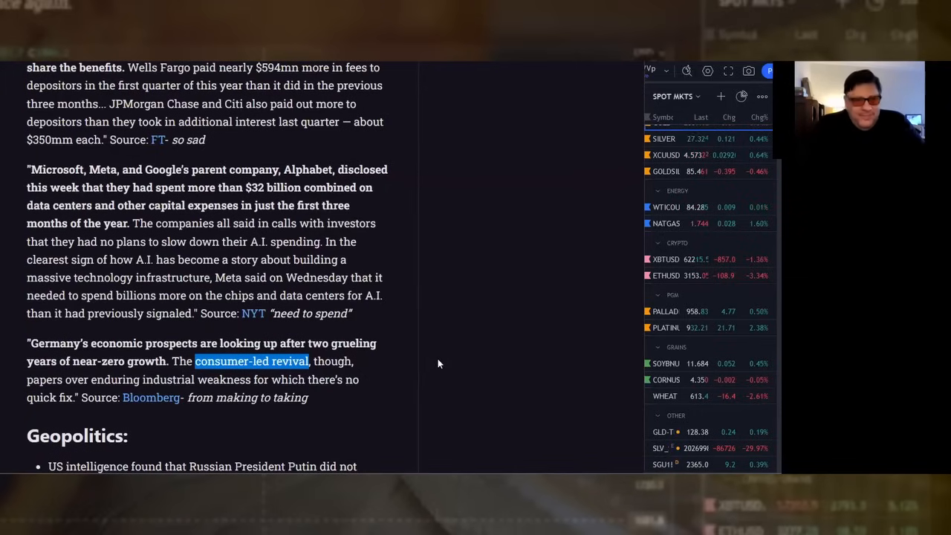
# Step: Scroll down past the Germany item to reveal the Geopolitics section
pyautogui.scroll(-3)
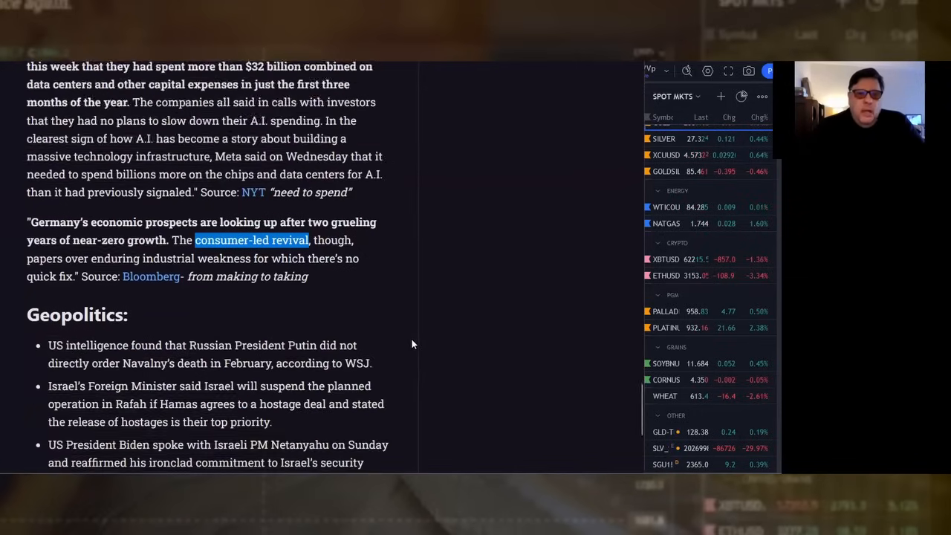
# Step: Read through the Geopolitics bullets to Data on Deck and begin marking Russia's severe-response warning
pyautogui.scroll(-3)
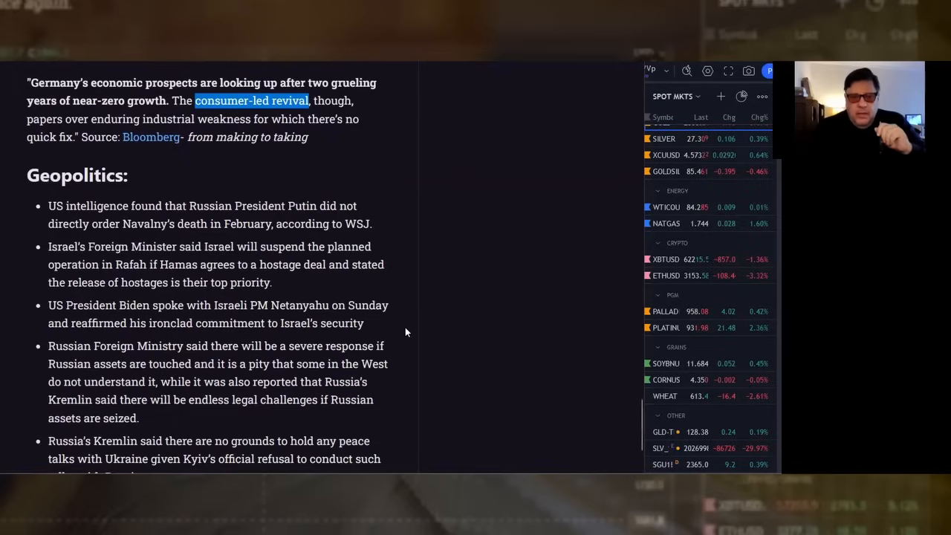
pyautogui.scroll(-3)
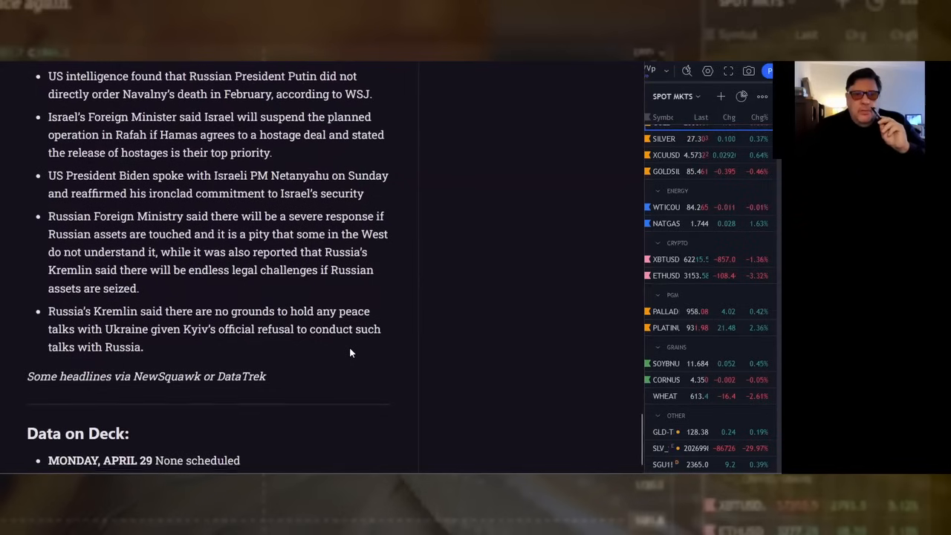
pyautogui.scroll(3)
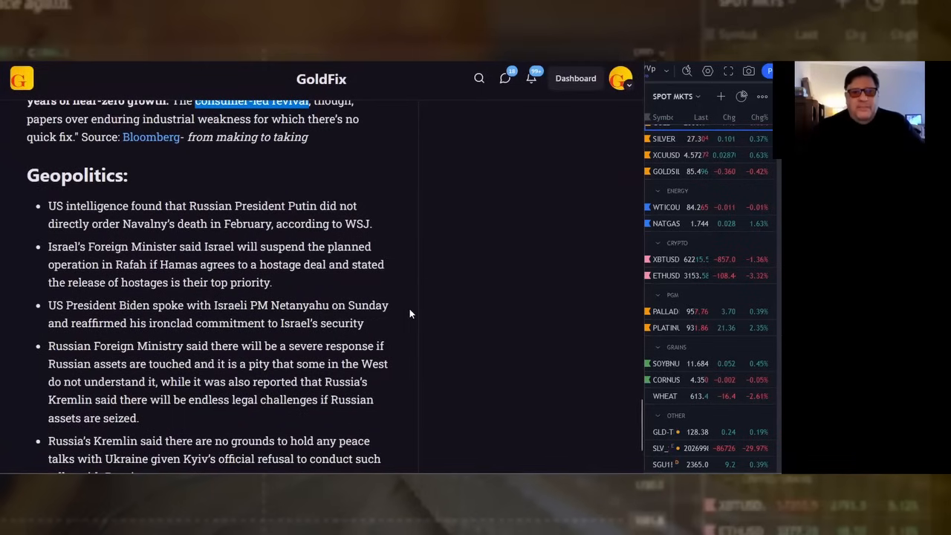
pyautogui.moveTo(394, 300)
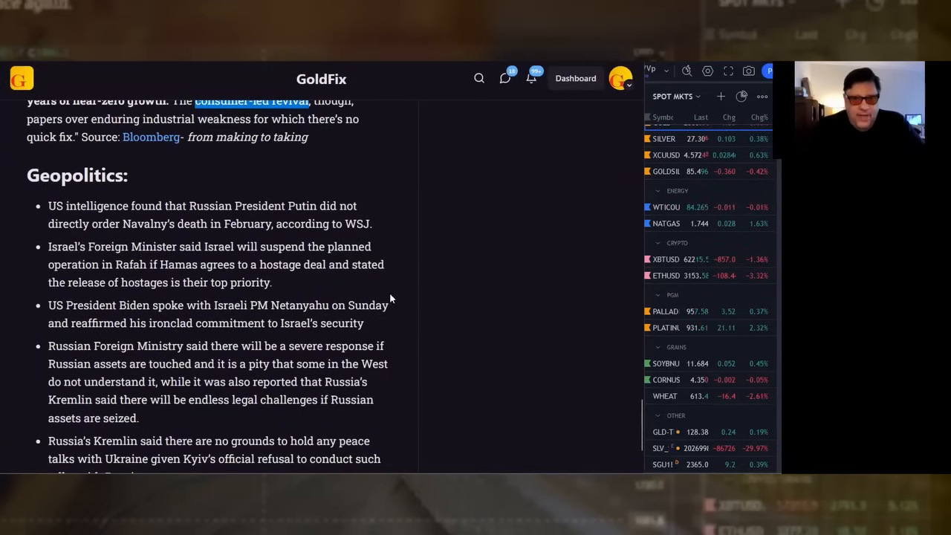
pyautogui.scroll(-3)
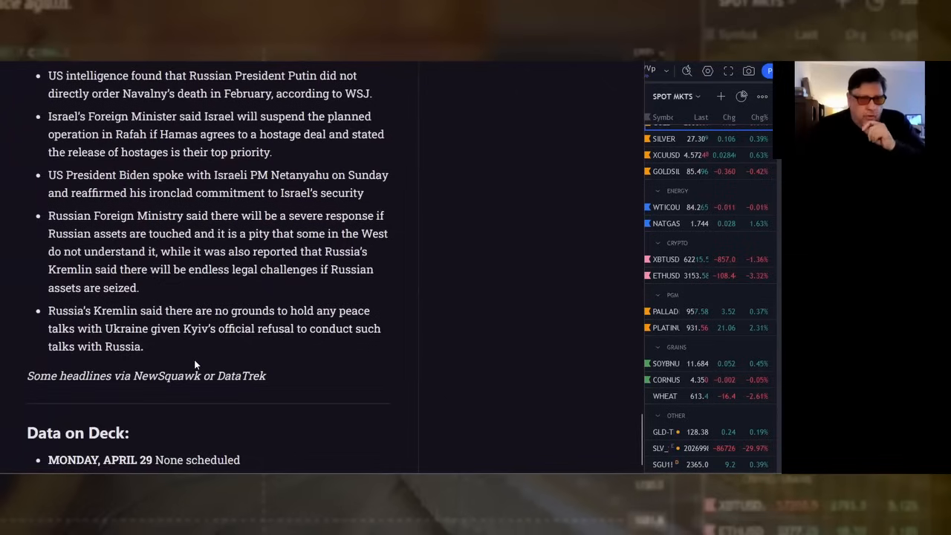
pyautogui.moveTo(167, 330)
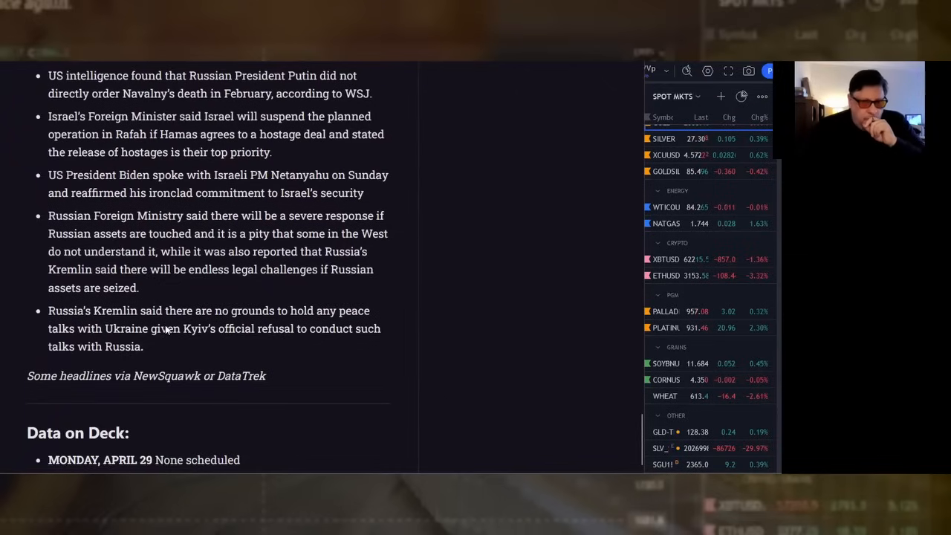
pyautogui.moveTo(270, 216); pyautogui.dragTo(296, 251)
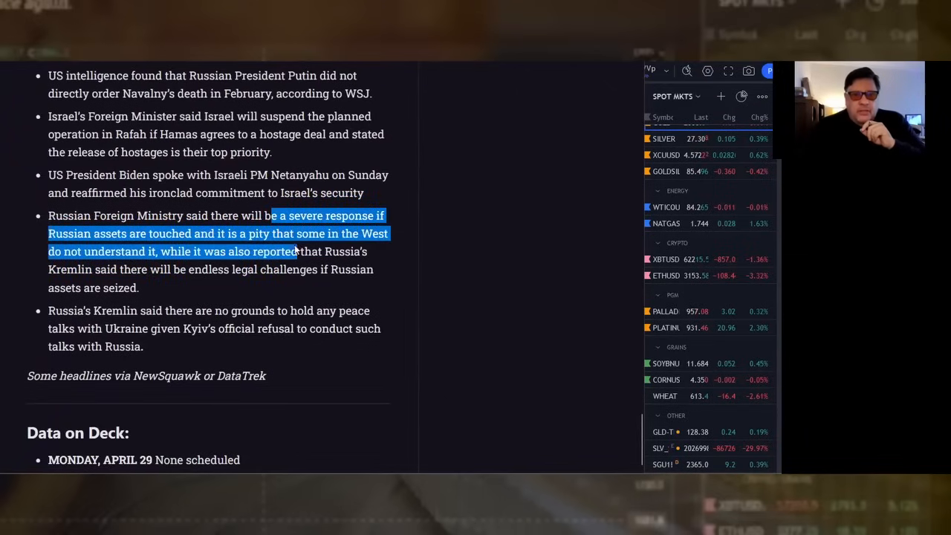
# Step: Extend the highlight through 'assets are seized' and scroll to the week's Data on Deck schedule
pyautogui.moveTo(297, 251); pyautogui.dragTo(138, 289)
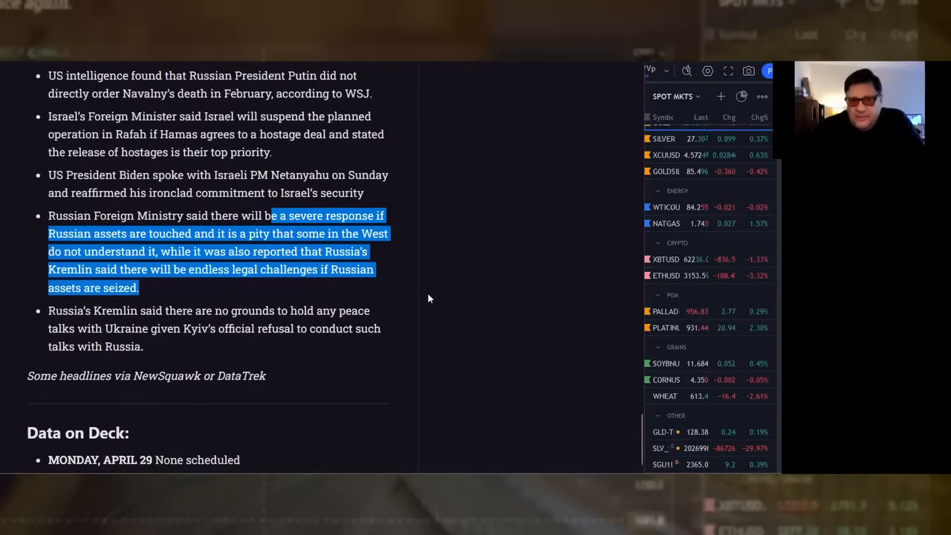
pyautogui.scroll(-3)
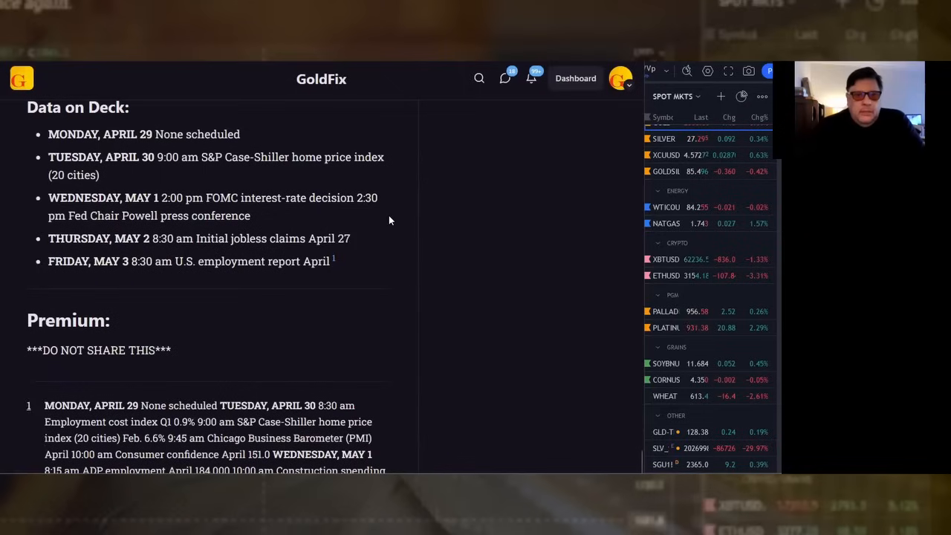